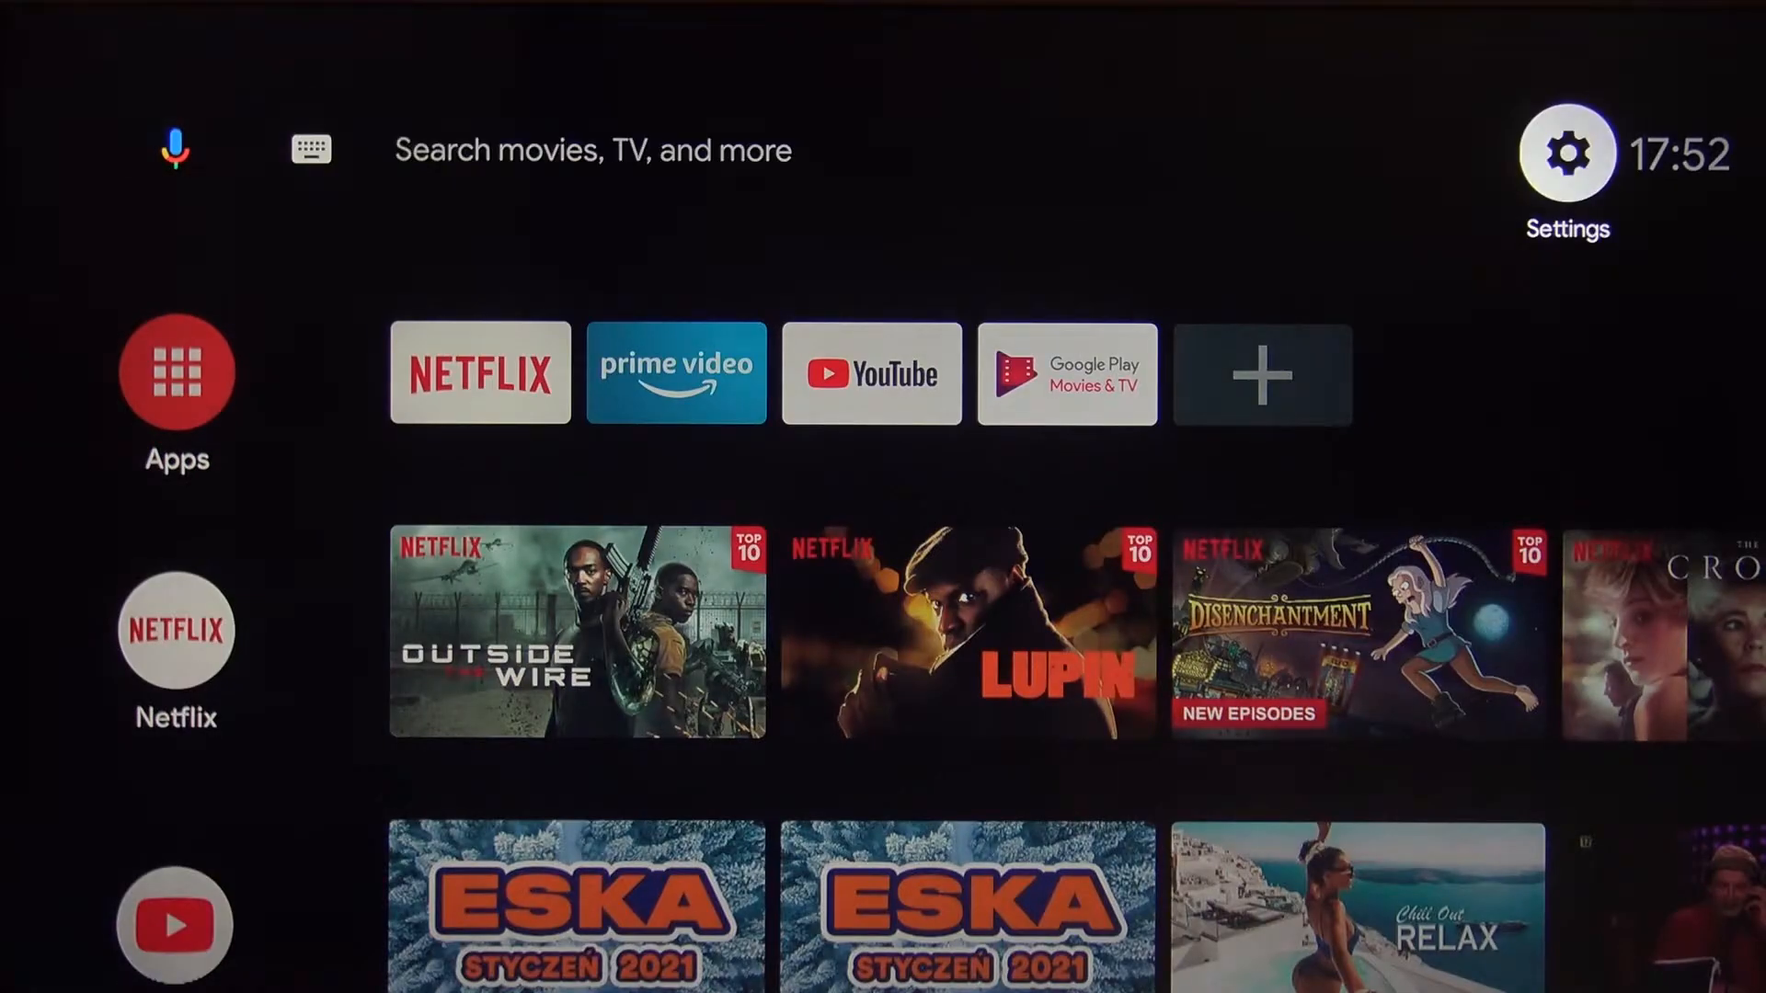
Go to Settings > Device Preferences > Keyboard, where Gboard is the current keyboard.
left_click(1565, 152)
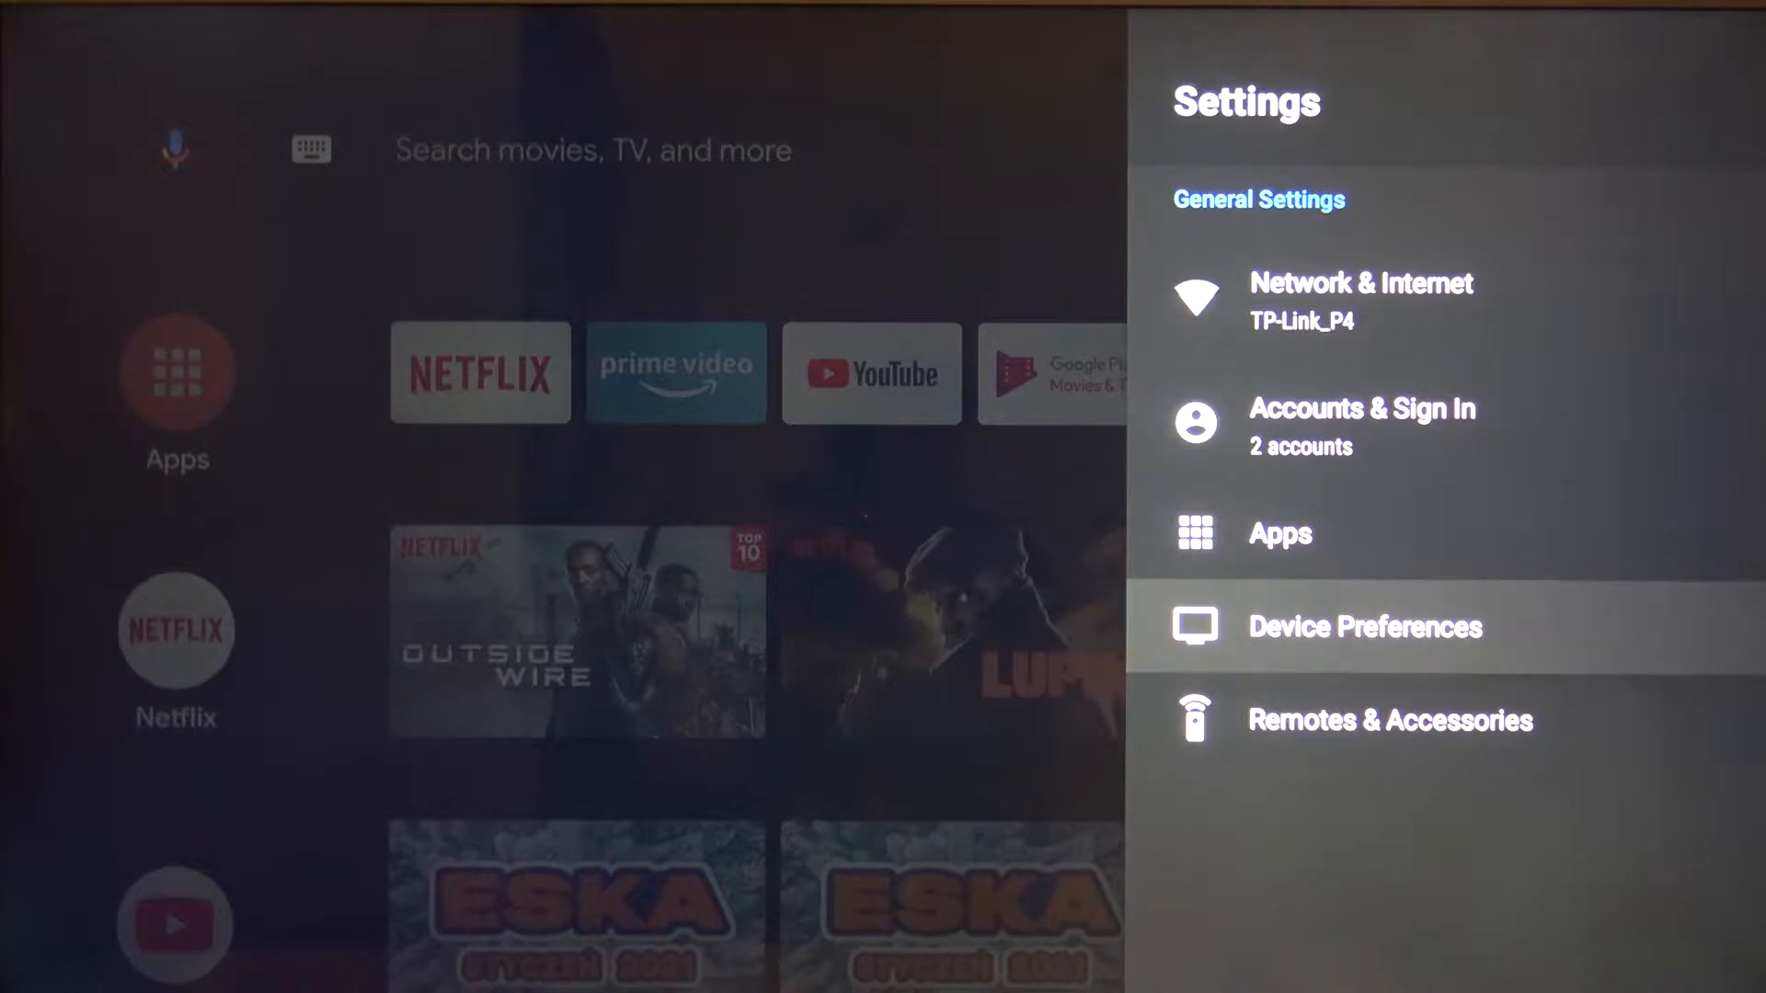
left_click(1365, 627)
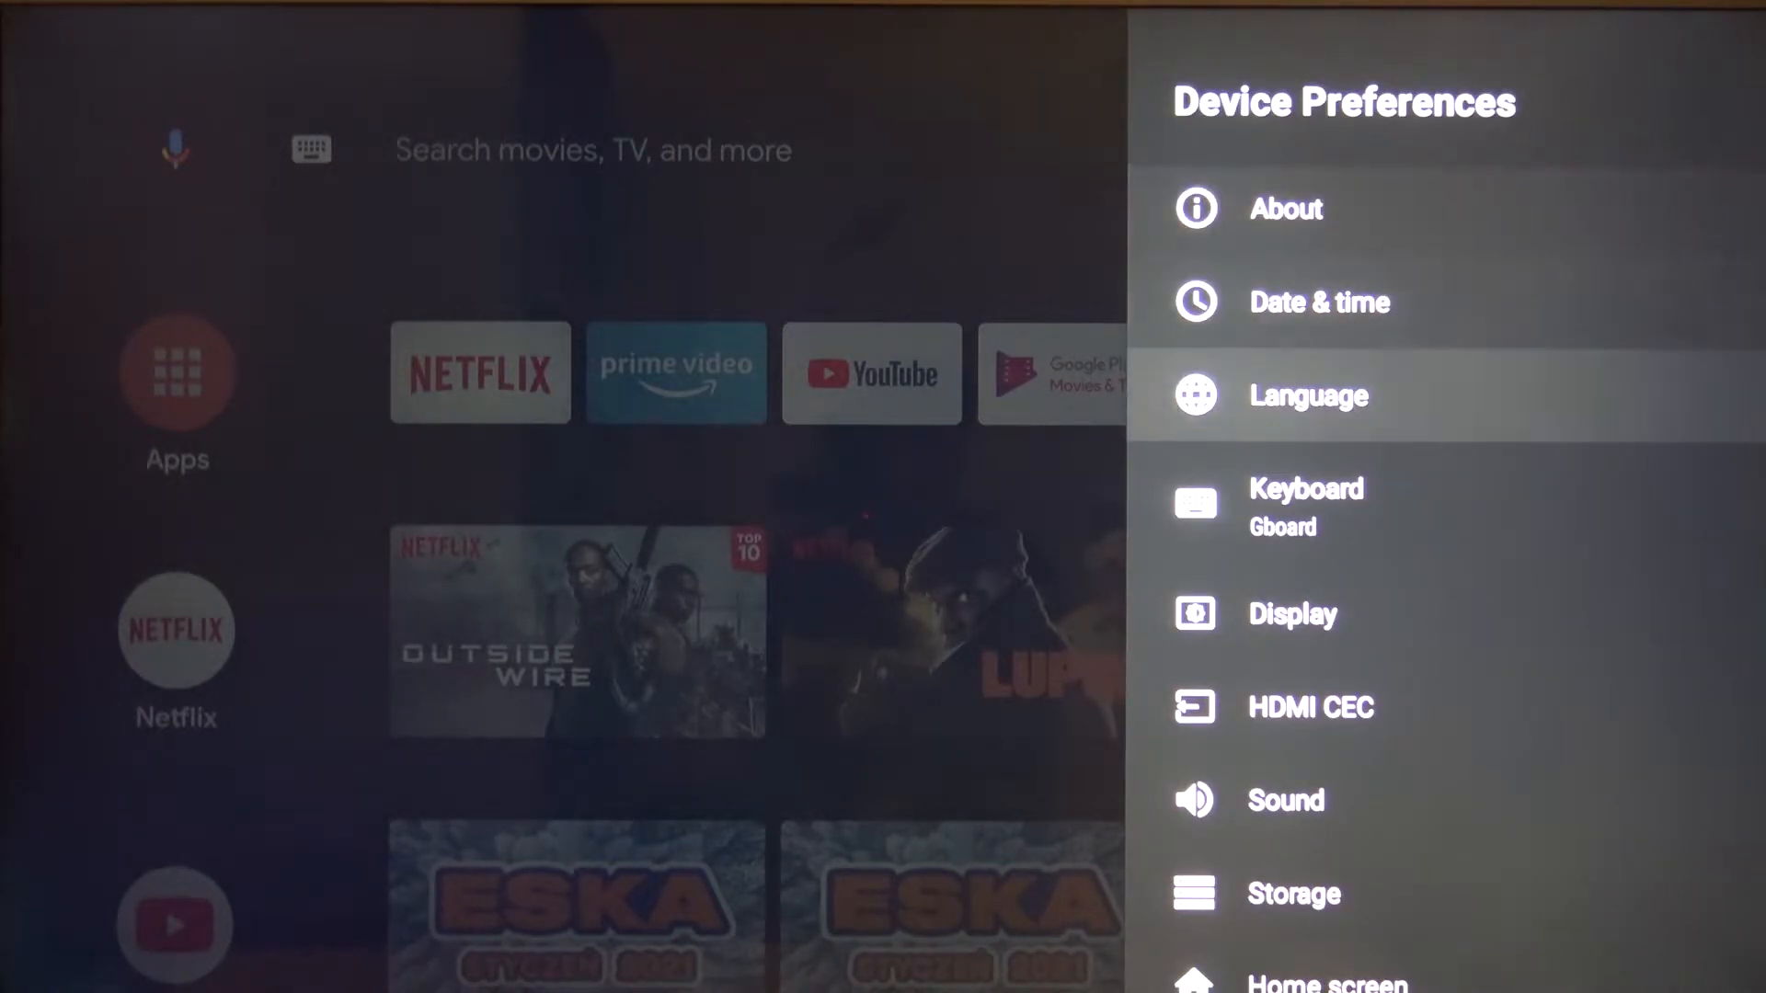
left_click(1306, 502)
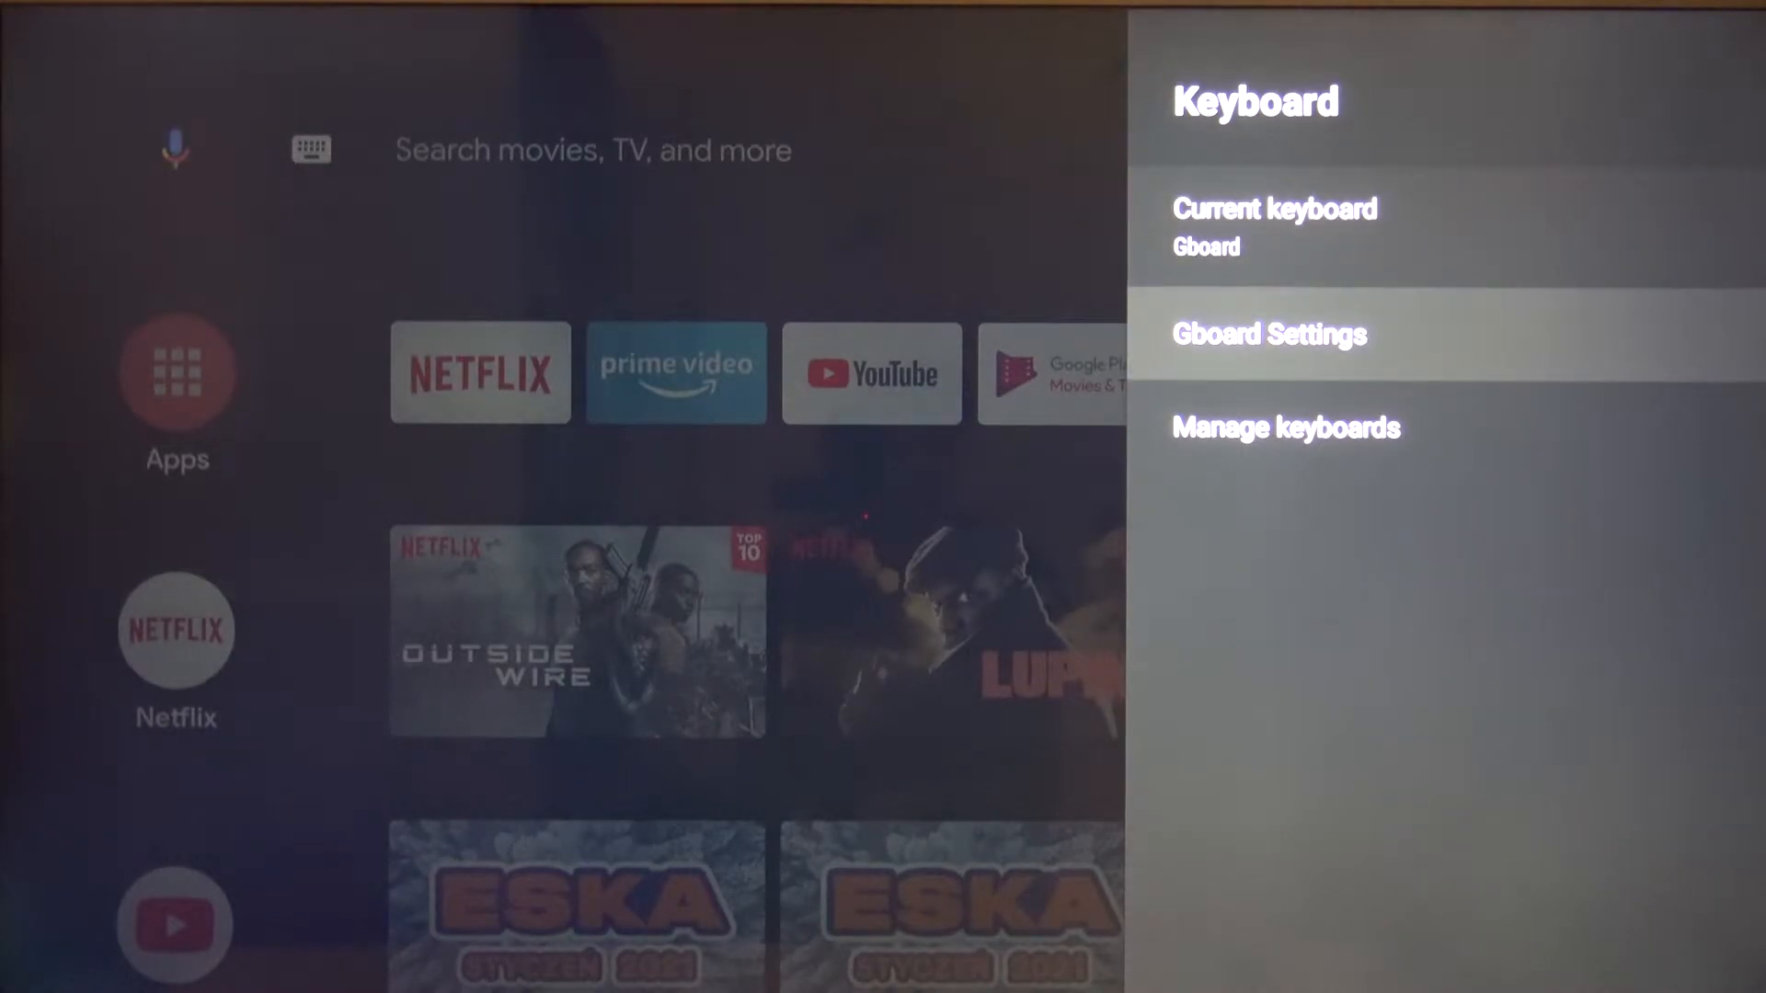
In Gboard Settings > Languages, turn off Use system languages.
left_click(1269, 335)
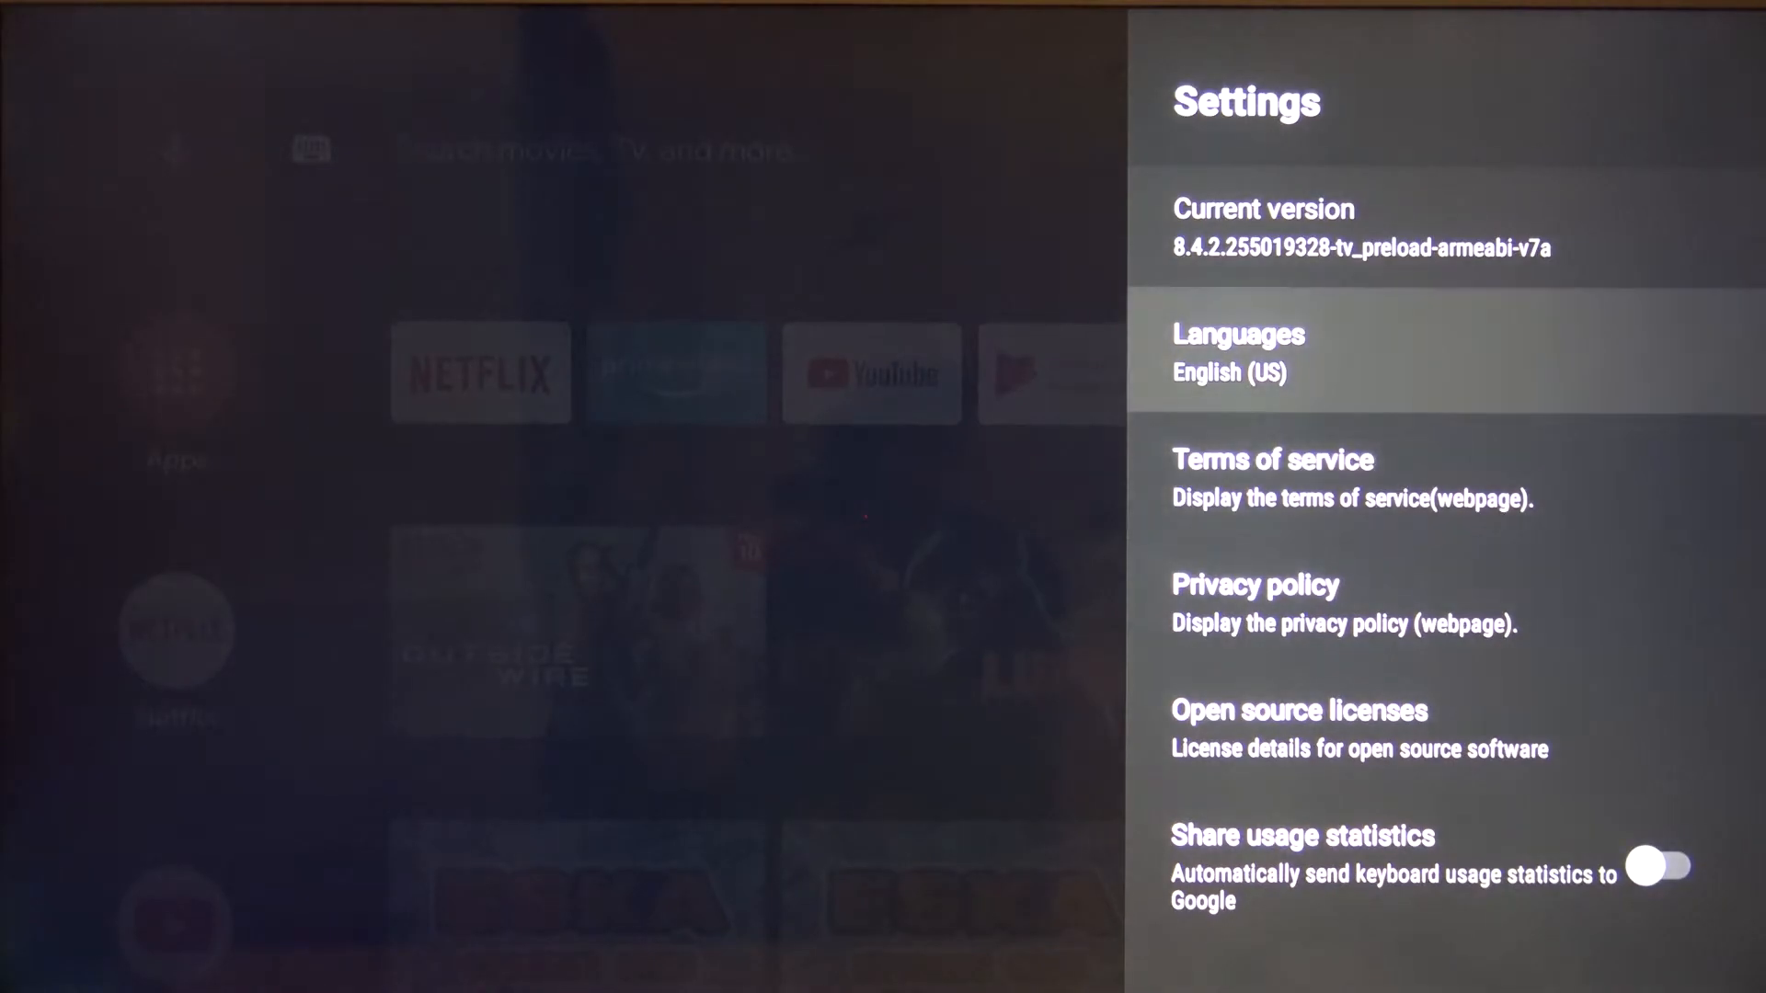
left_click(1239, 353)
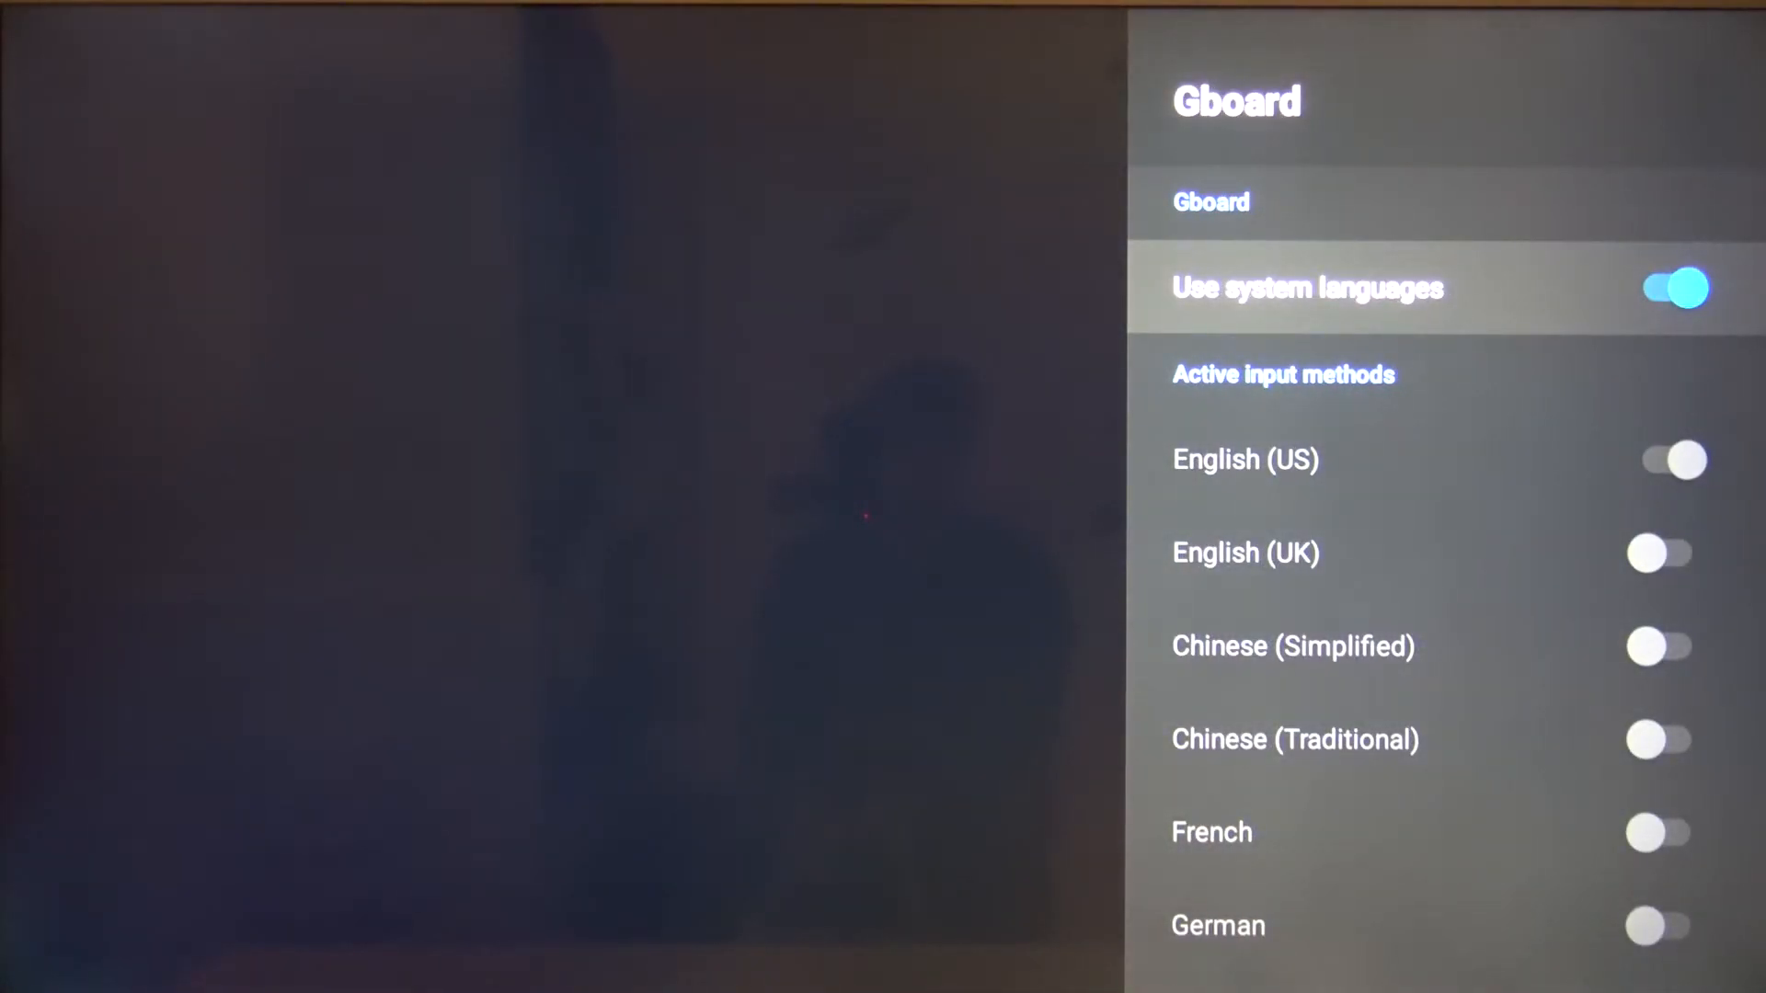
left_click(1671, 287)
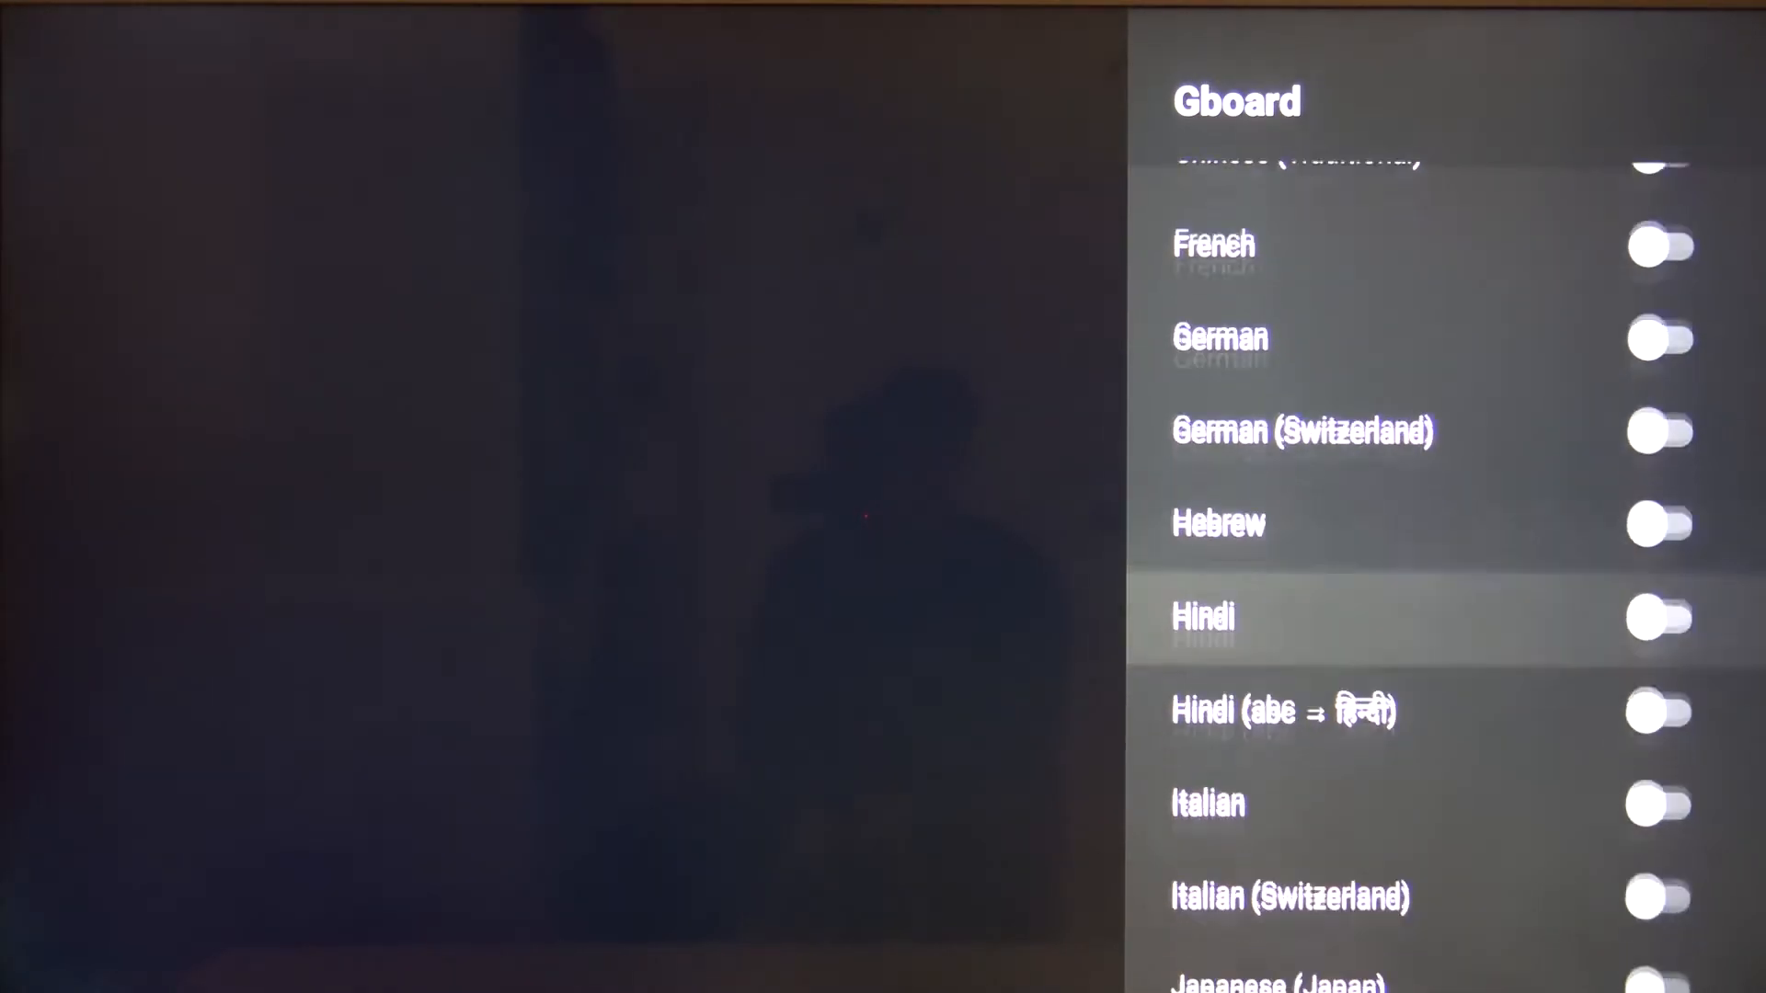
Scroll the Active input methods list down to German and switch it on.
scroll("down", 3)
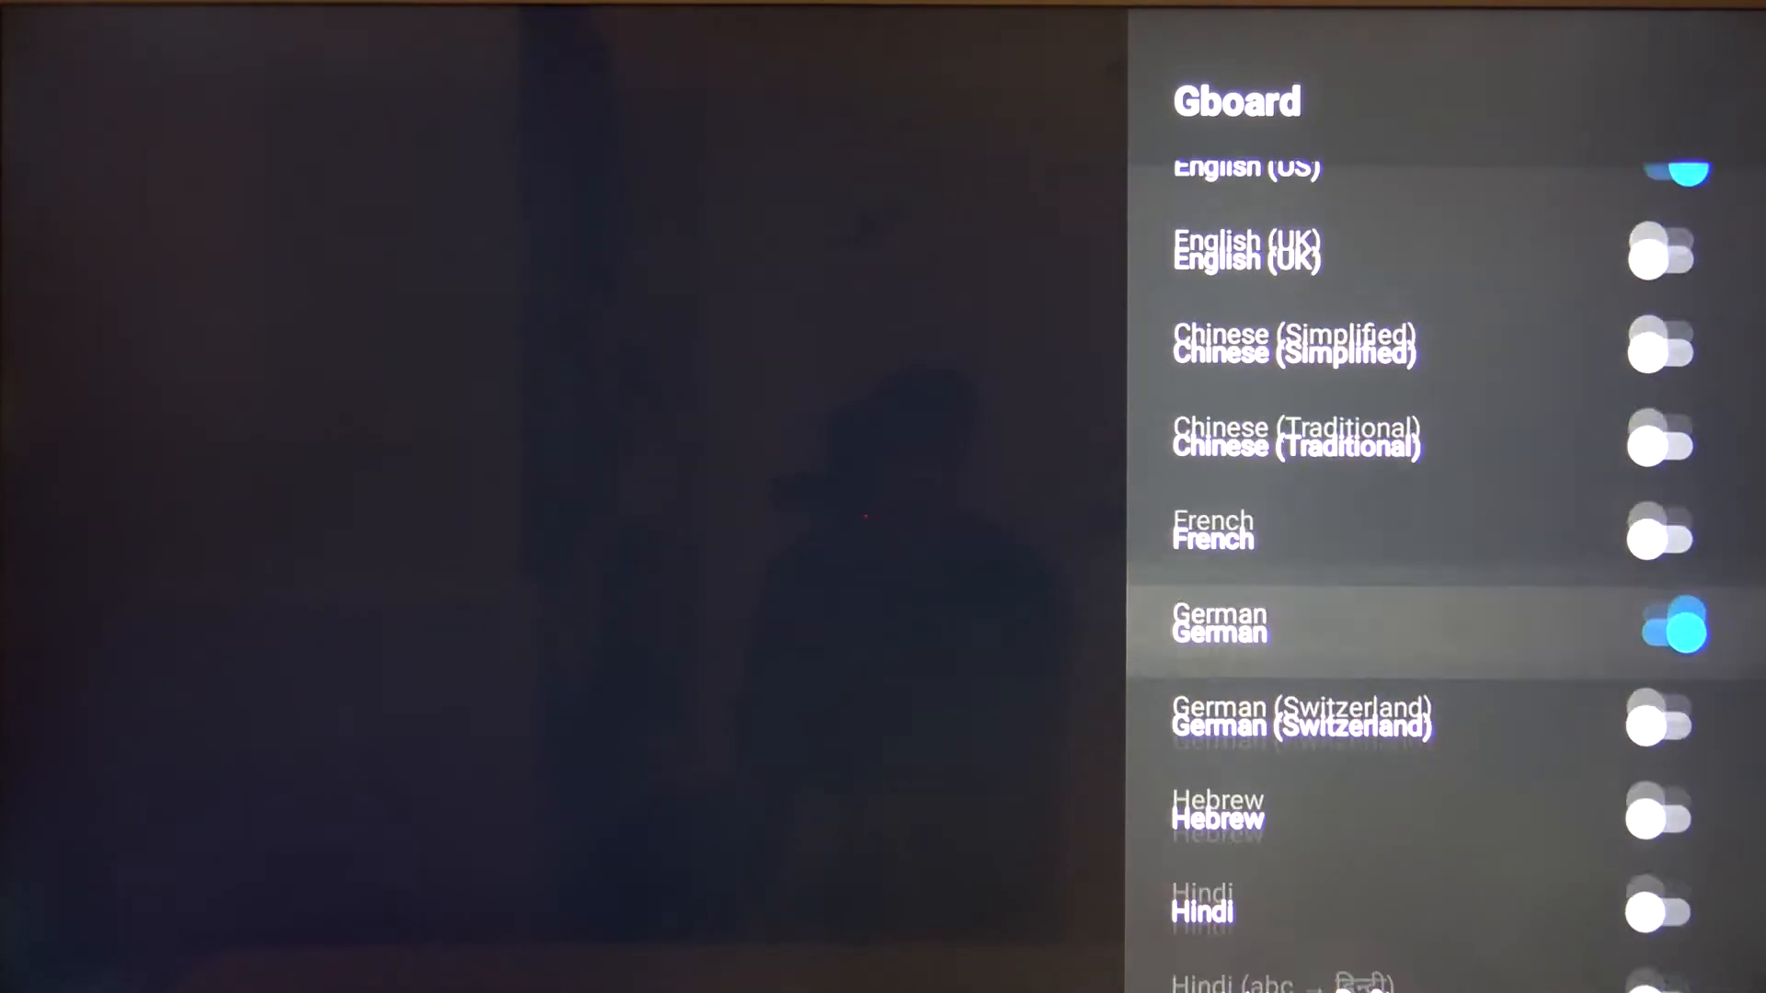
scroll("down", 3)
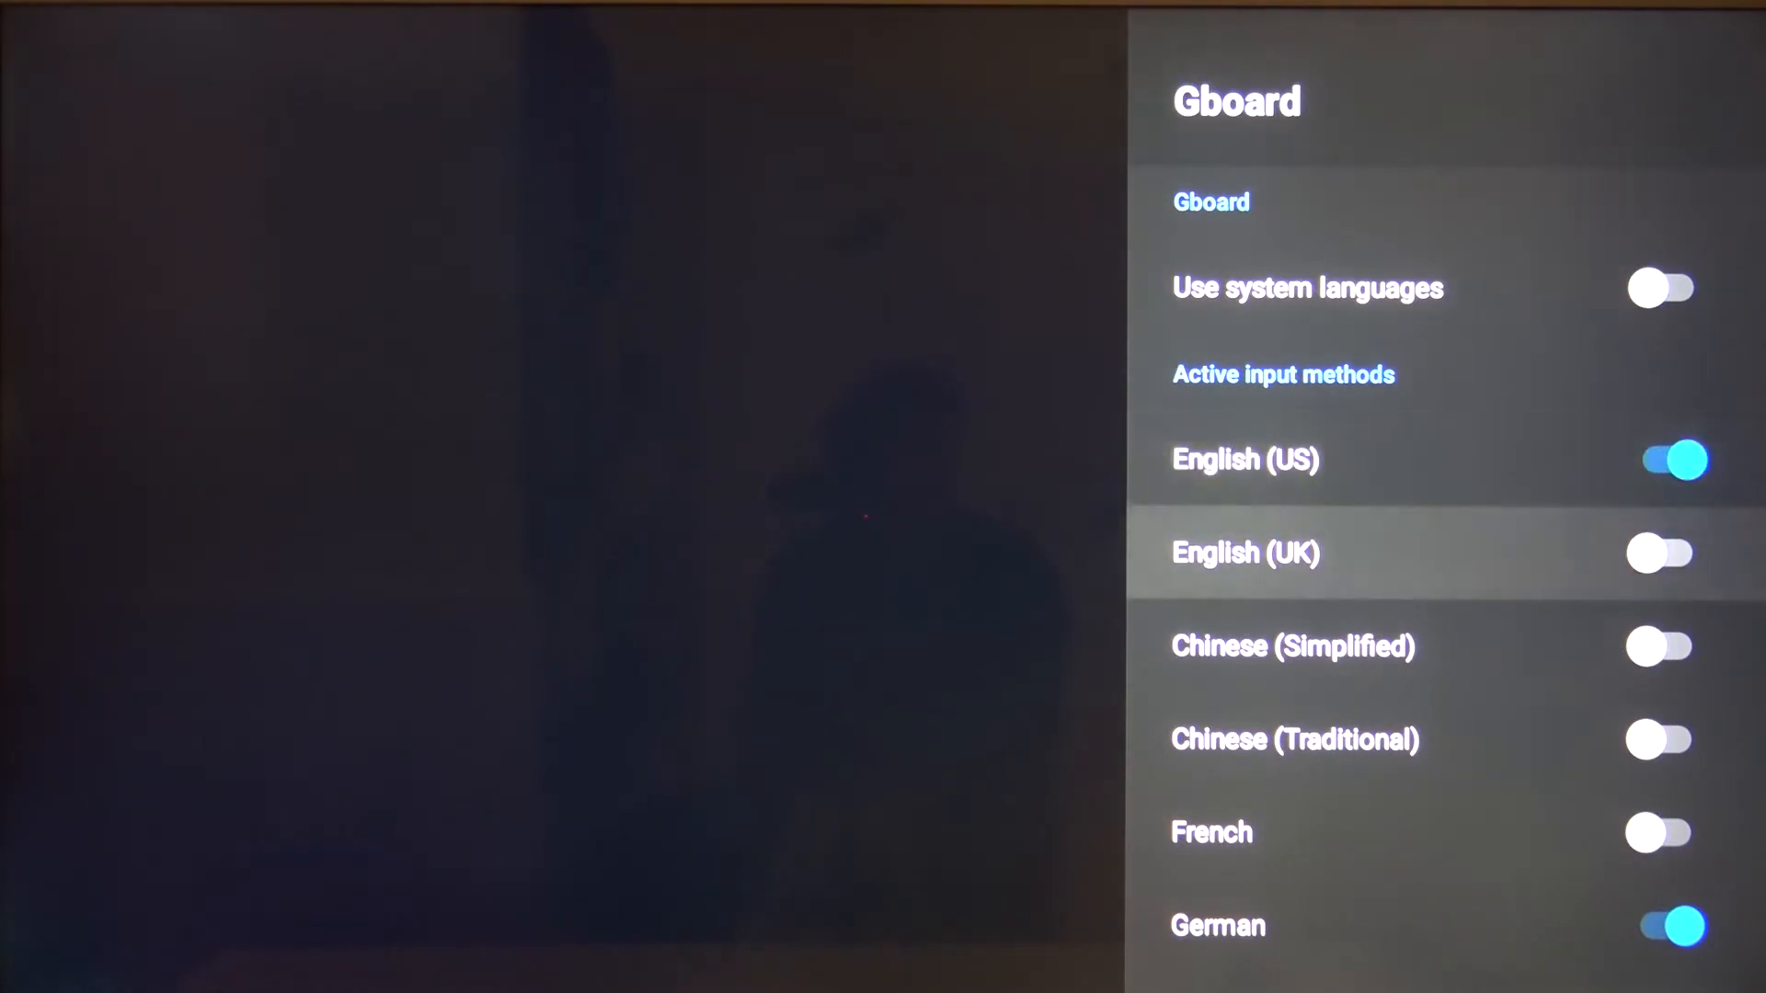
Scroll to German in Active input methods and toggle it off.
scroll("down", 3)
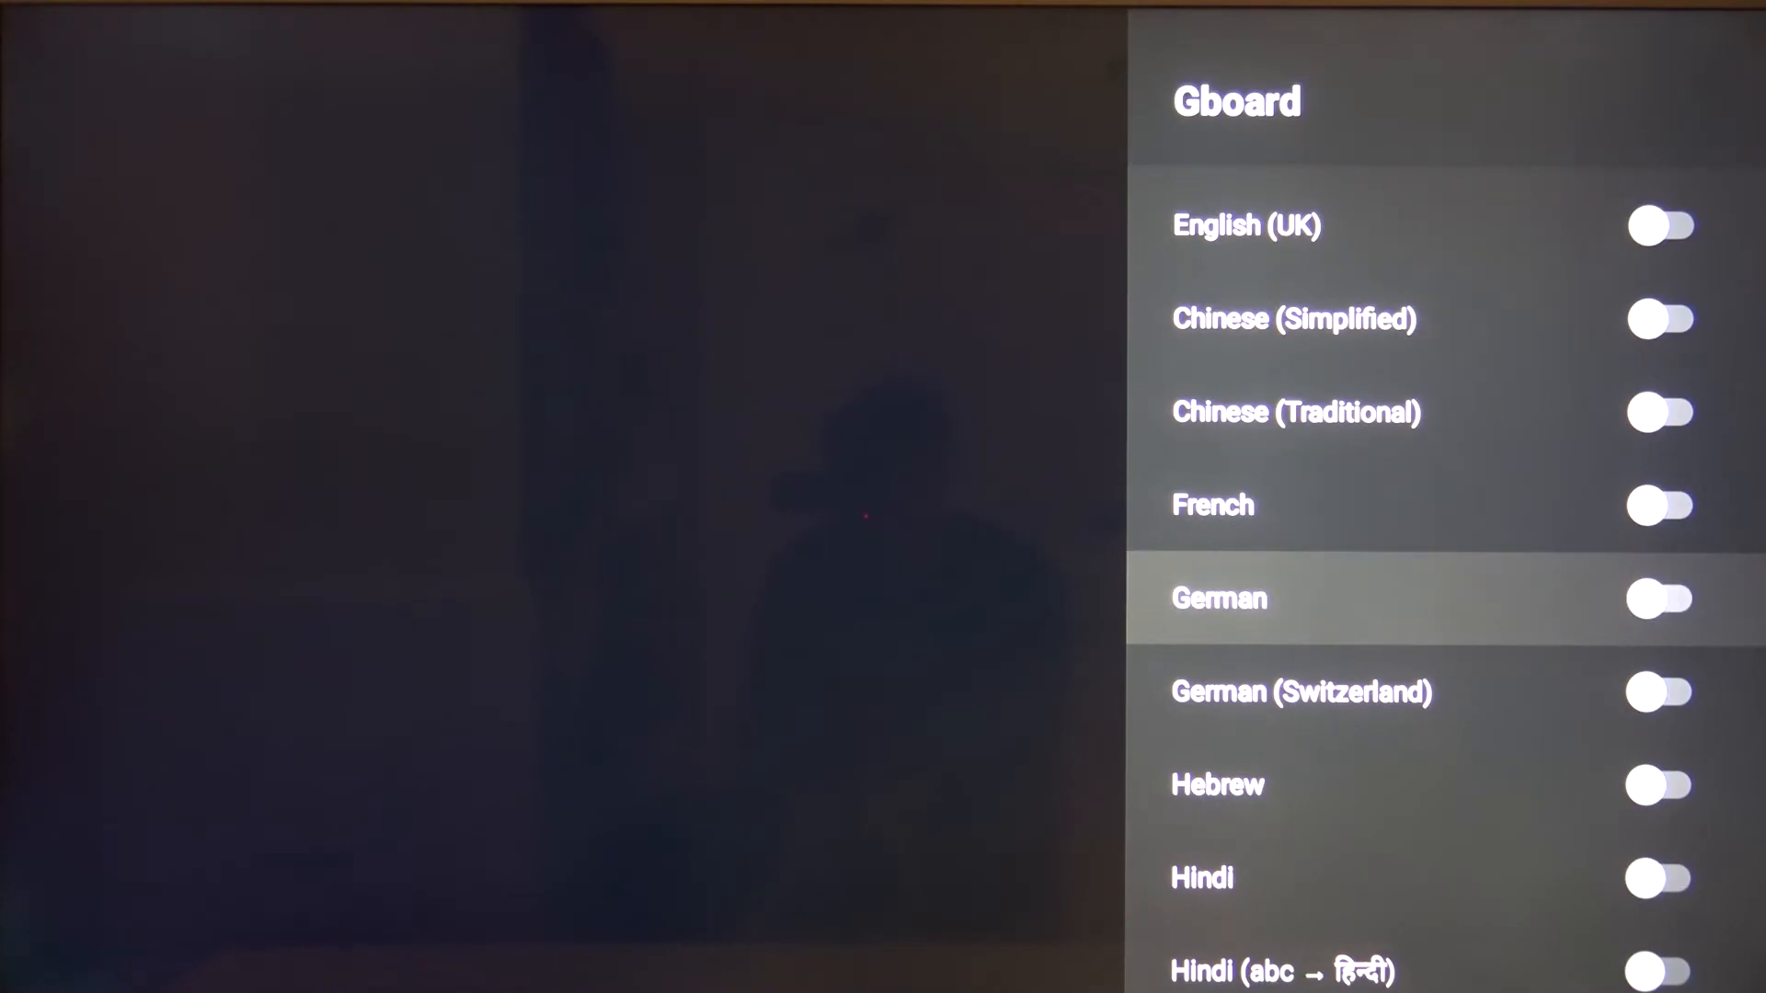